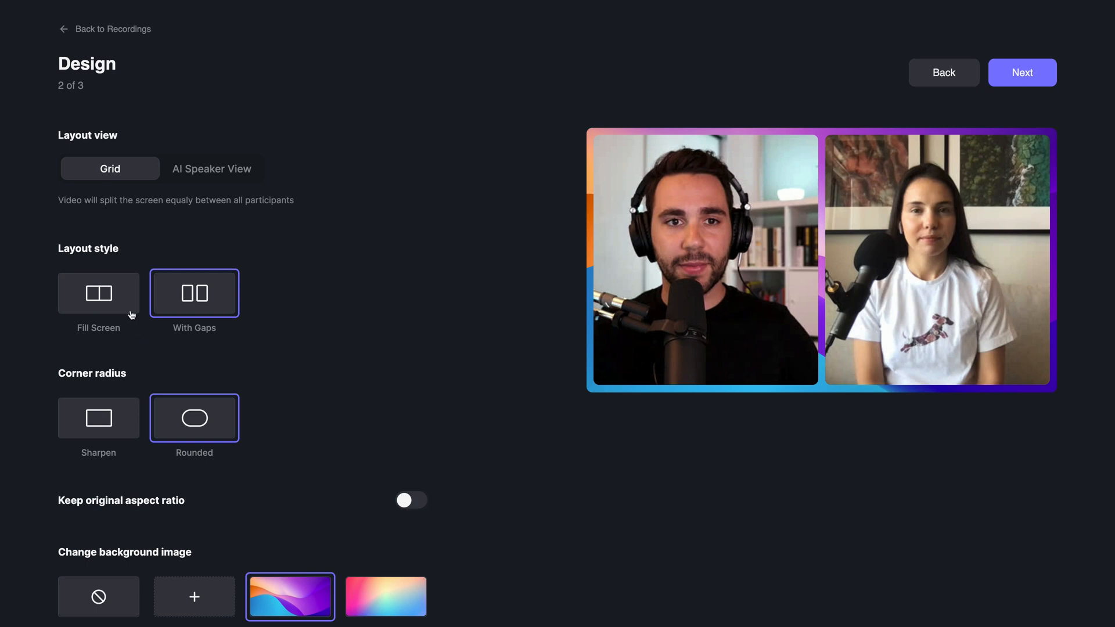
# Step: Preview track selection without the host track and the Design step, then return to Recordings
pyautogui.click(944, 72)
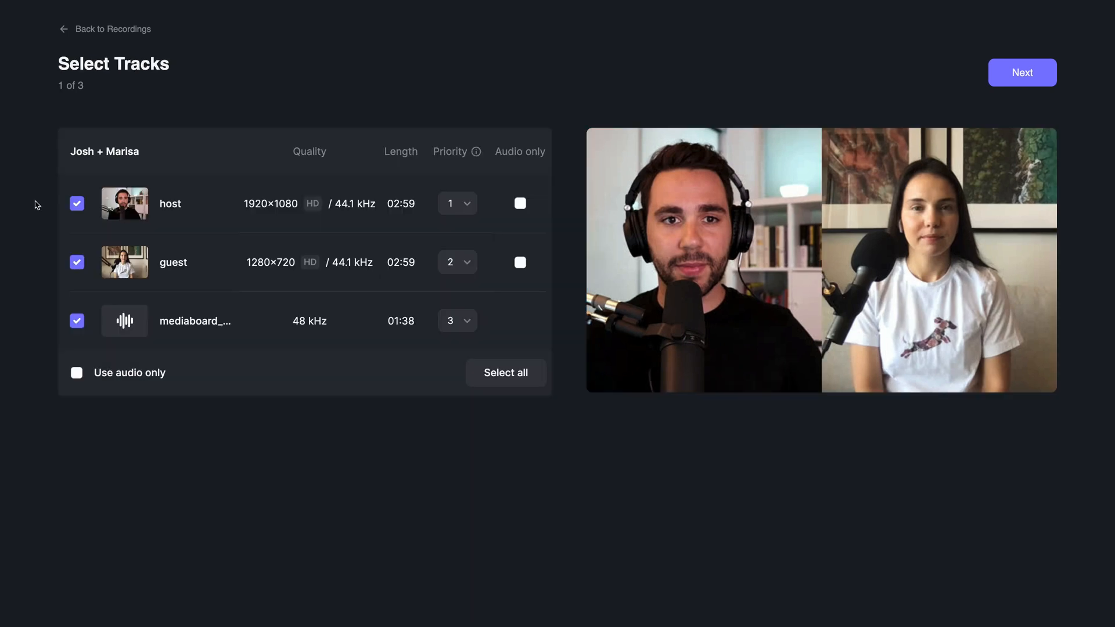
pyautogui.moveTo(57, 205)
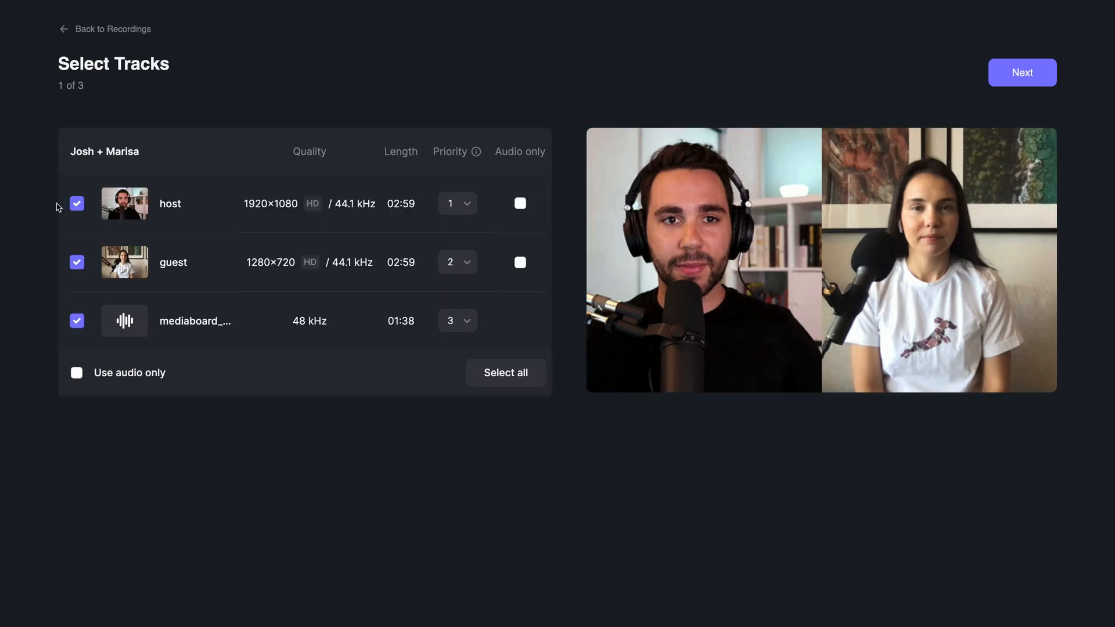
pyautogui.click(77, 203)
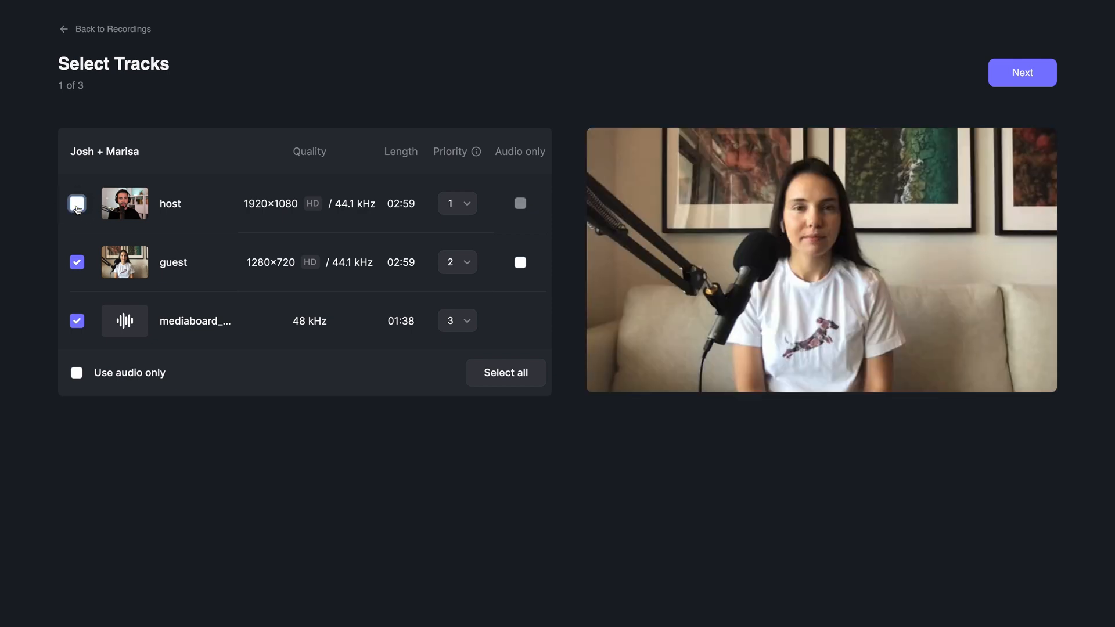
pyautogui.click(1022, 72)
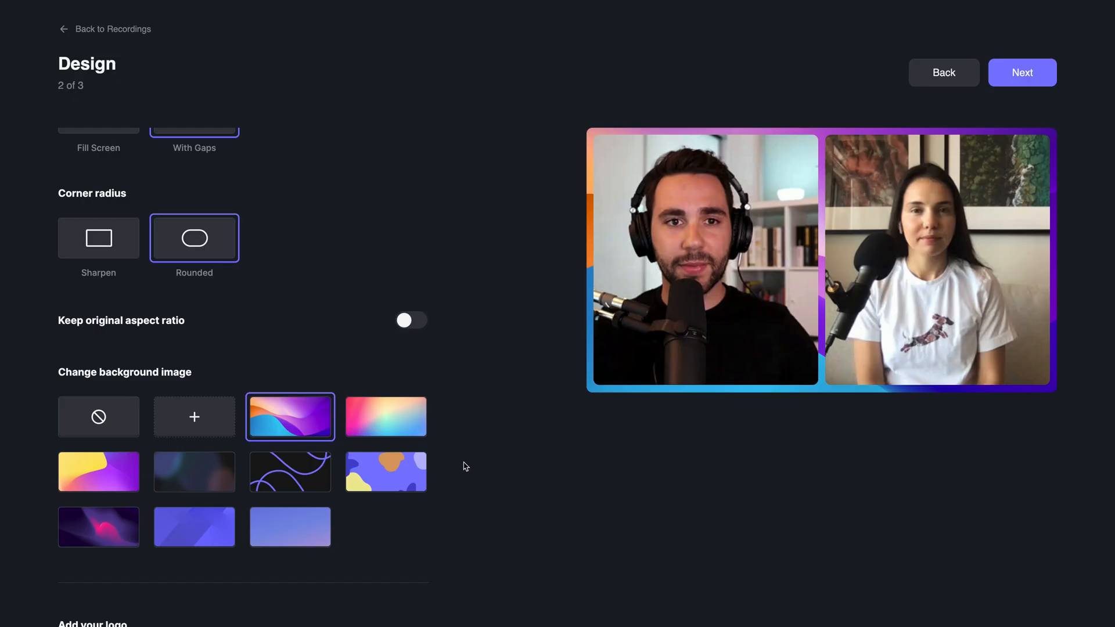
pyautogui.click(386, 417)
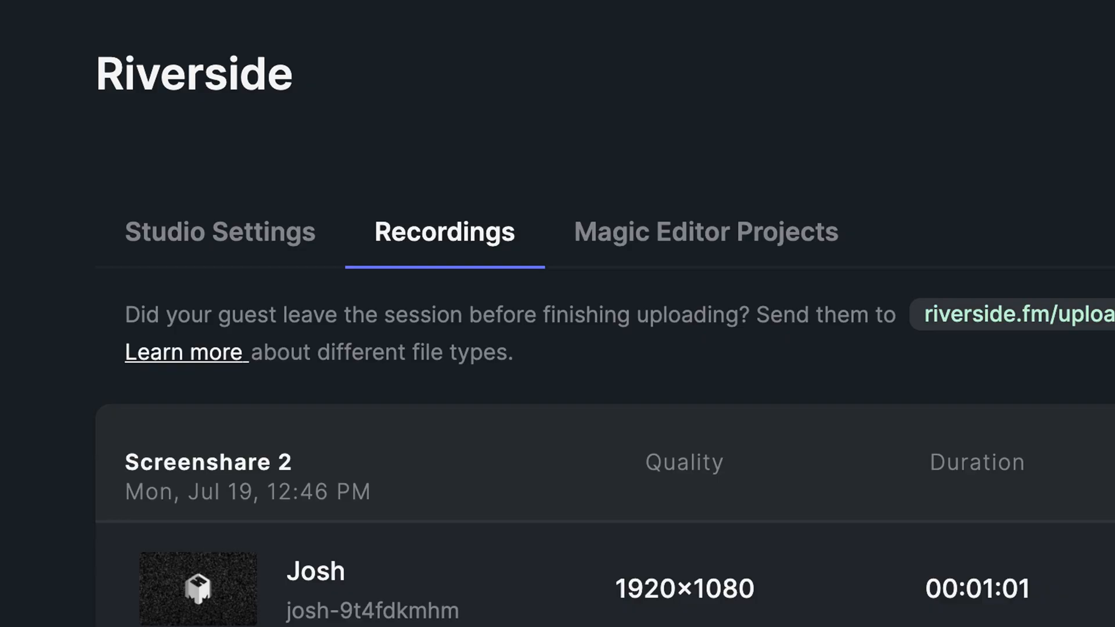
# Step: Start a Magic Editor project on the recording, keeping host, guest and media as video tracks
pyautogui.scroll(-3)
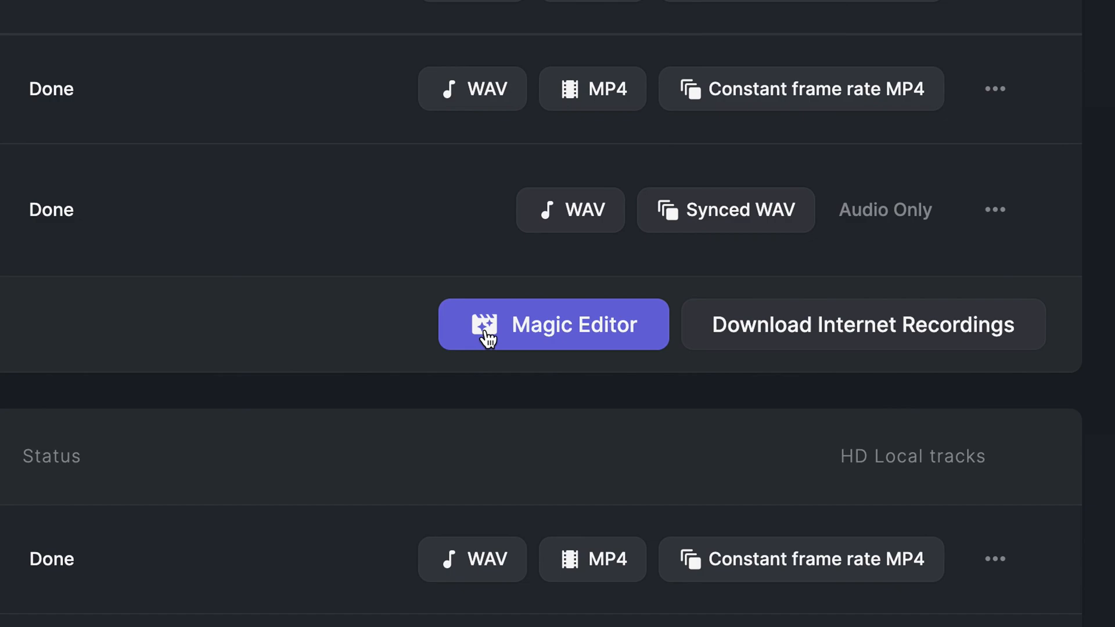
pyautogui.click(553, 325)
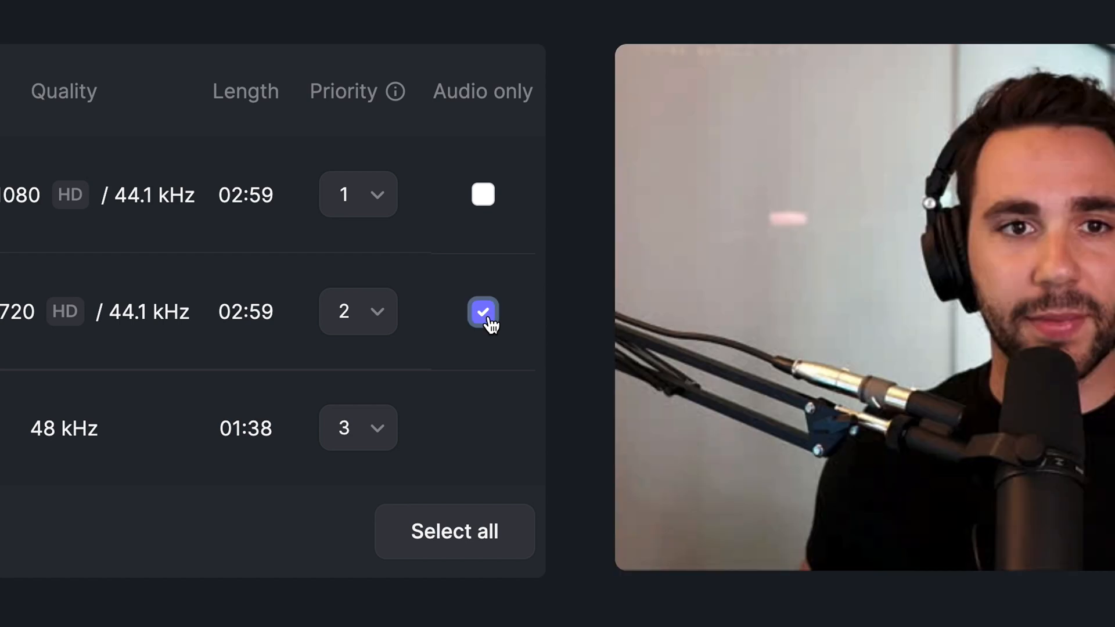
pyautogui.click(483, 312)
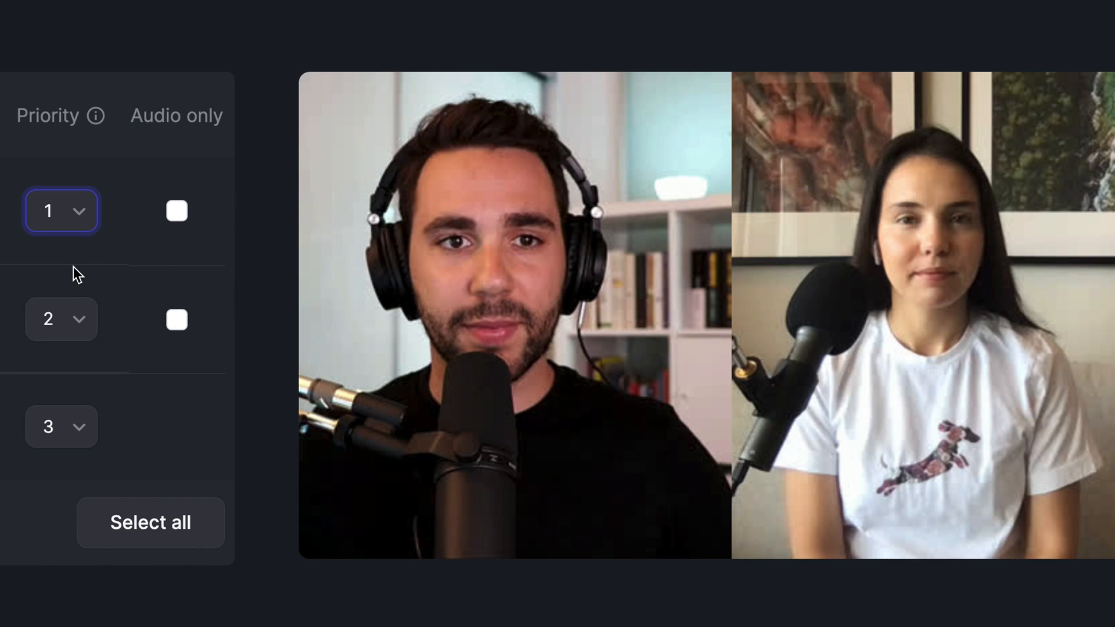
pyautogui.moveTo(605, 119)
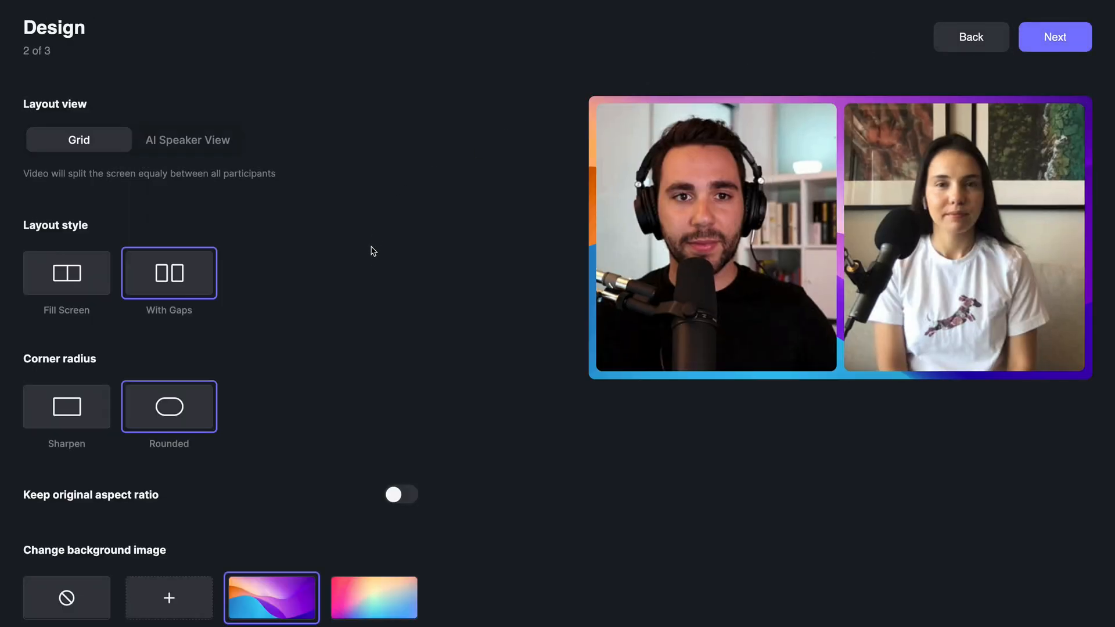
pyautogui.moveTo(327, 288)
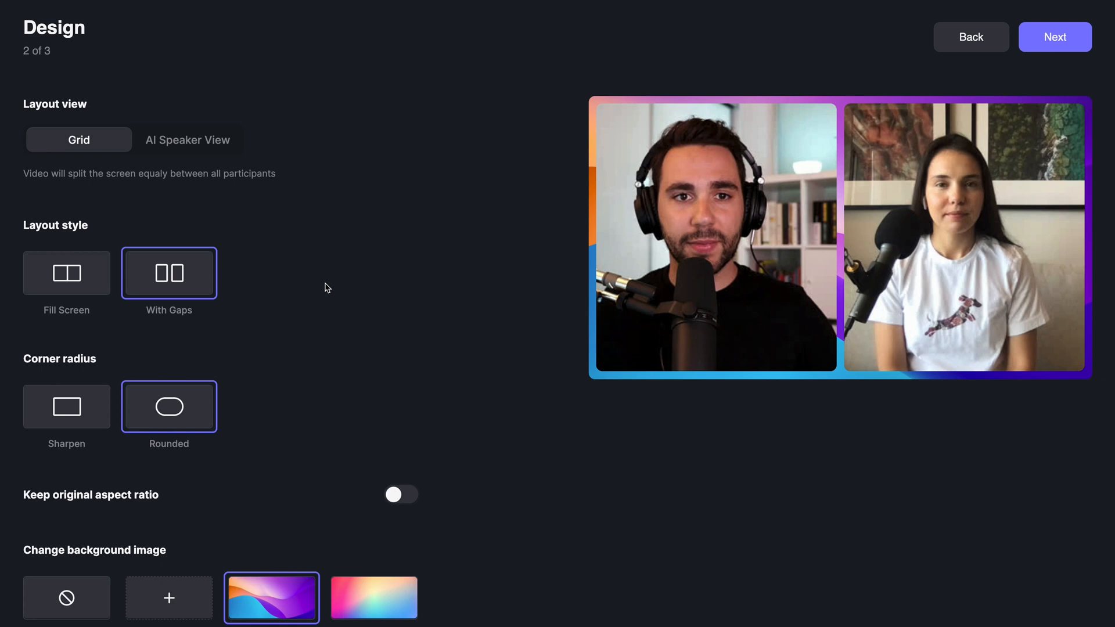
pyautogui.moveTo(102, 335)
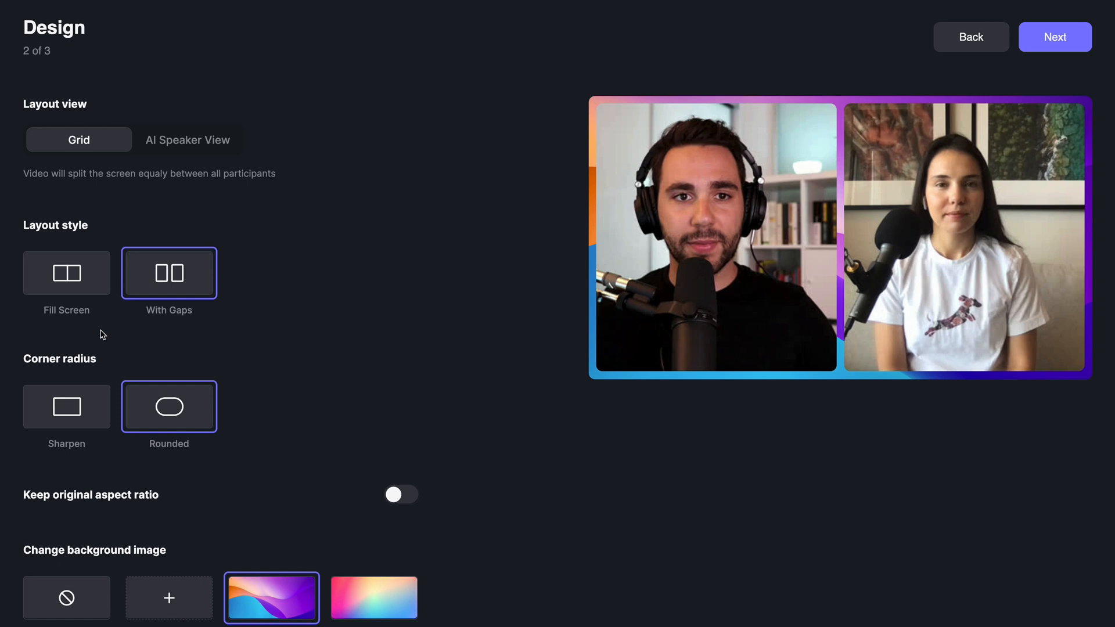
pyautogui.moveTo(99, 289)
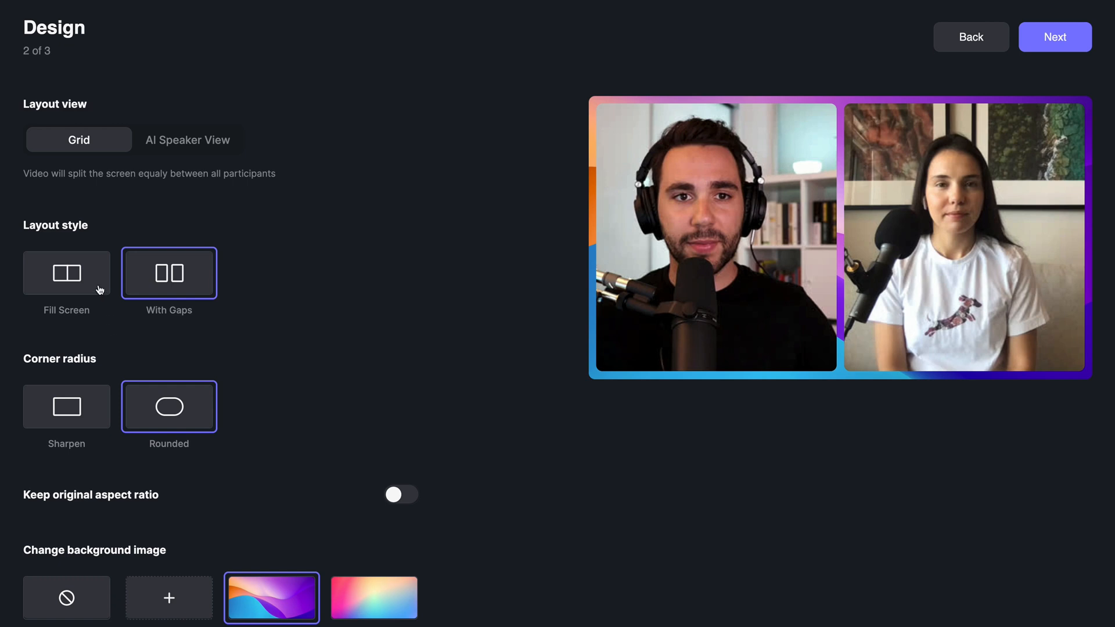
pyautogui.click(66, 273)
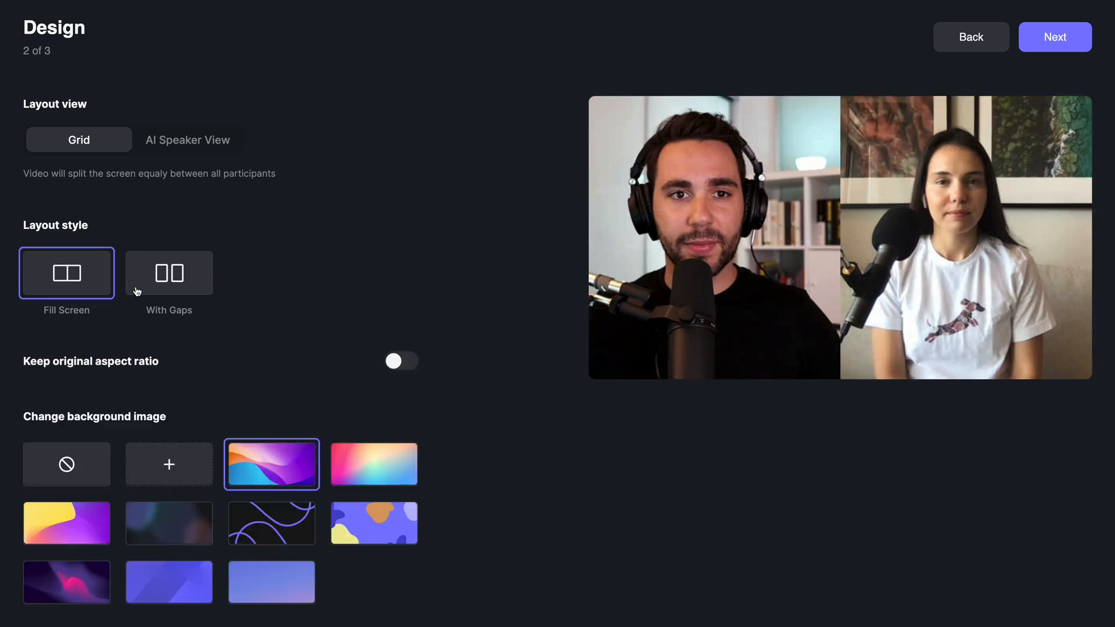
pyautogui.click(169, 273)
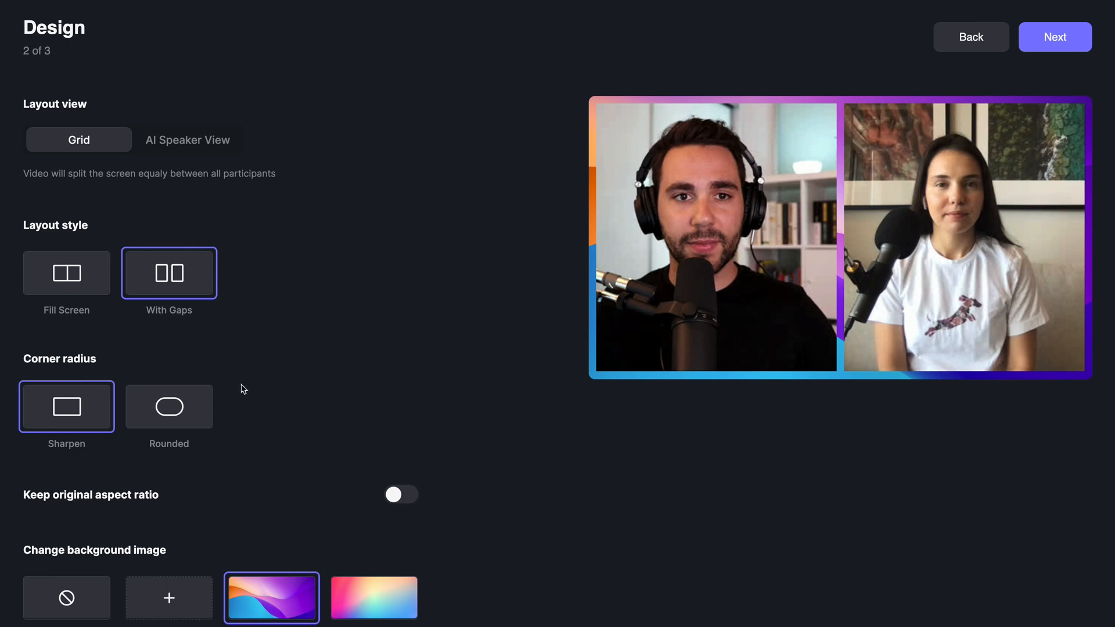
pyautogui.moveTo(206, 422)
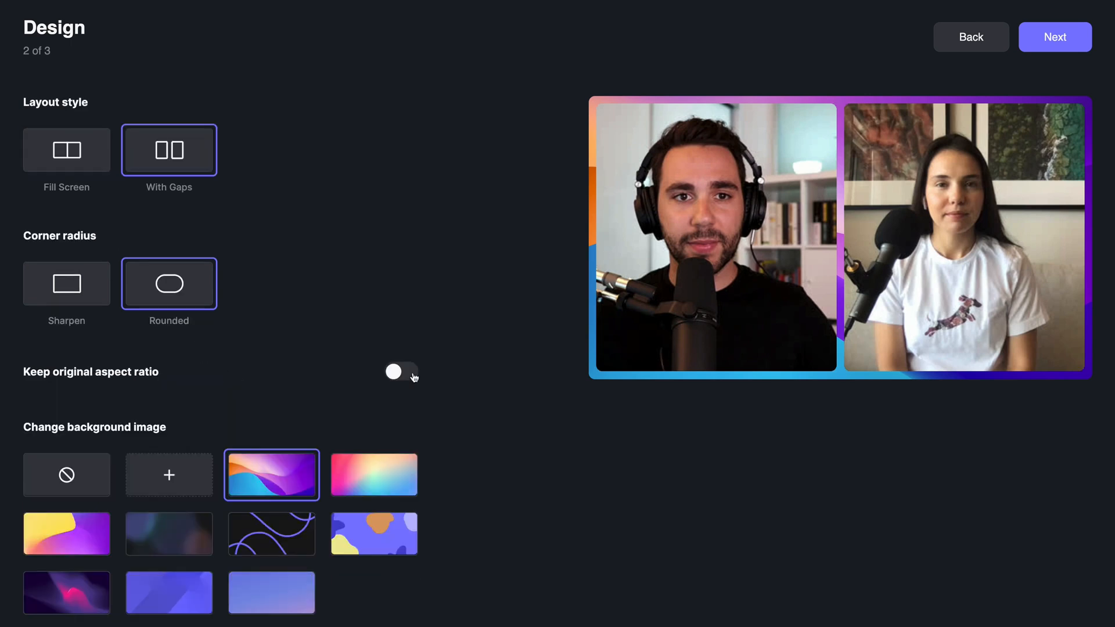
pyautogui.click(401, 371)
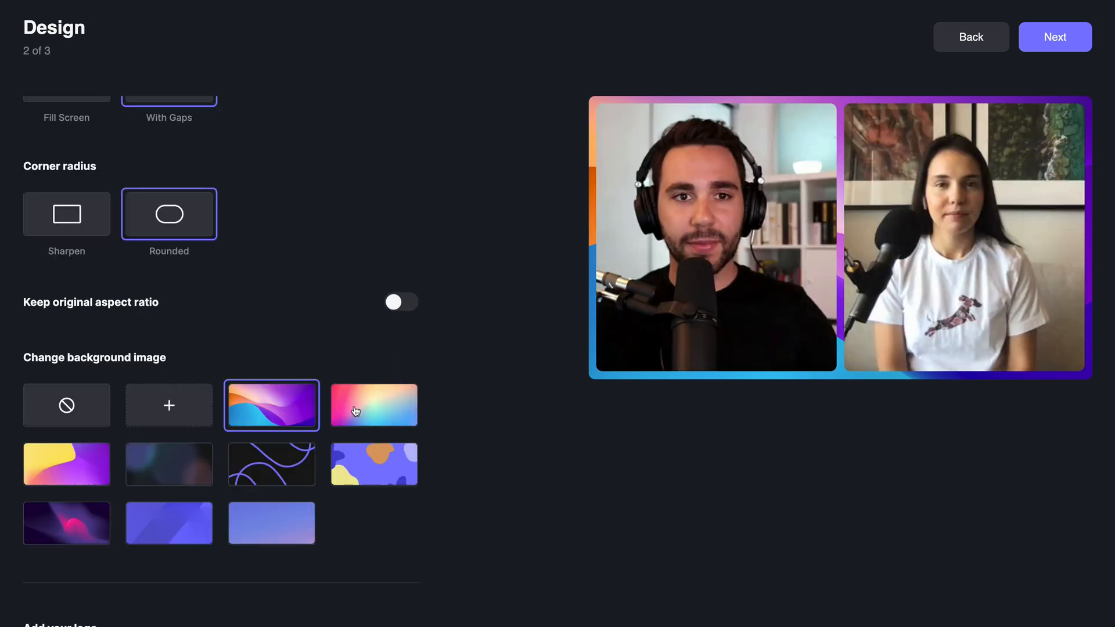
# Step: Try the pink gradient and dark blurred backgrounds, then upload a custom background image
pyautogui.click(374, 405)
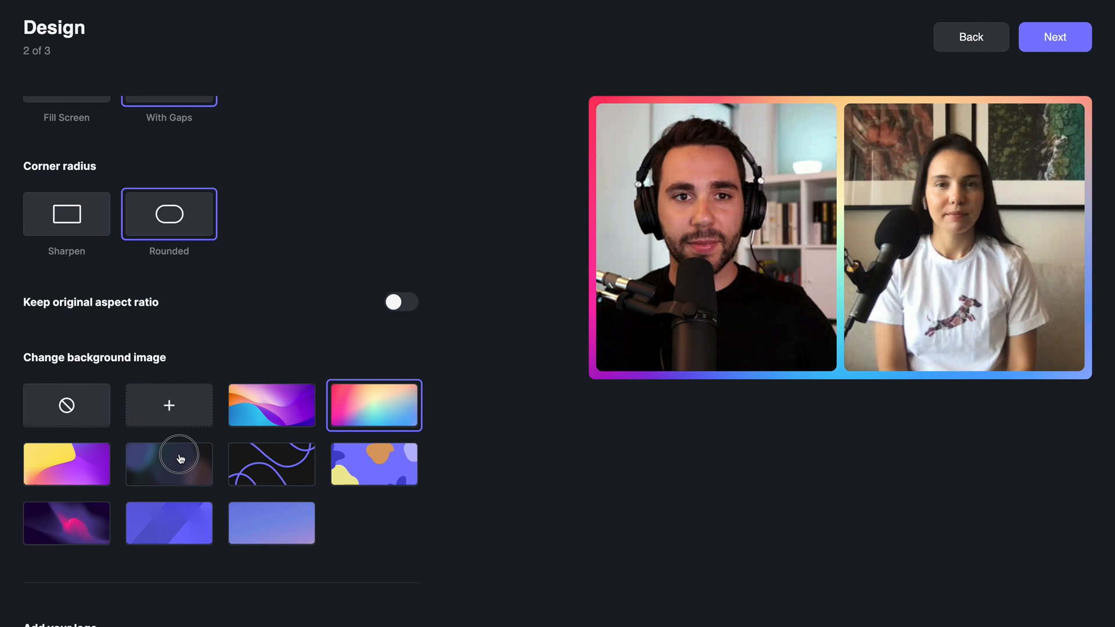
pyautogui.click(169, 463)
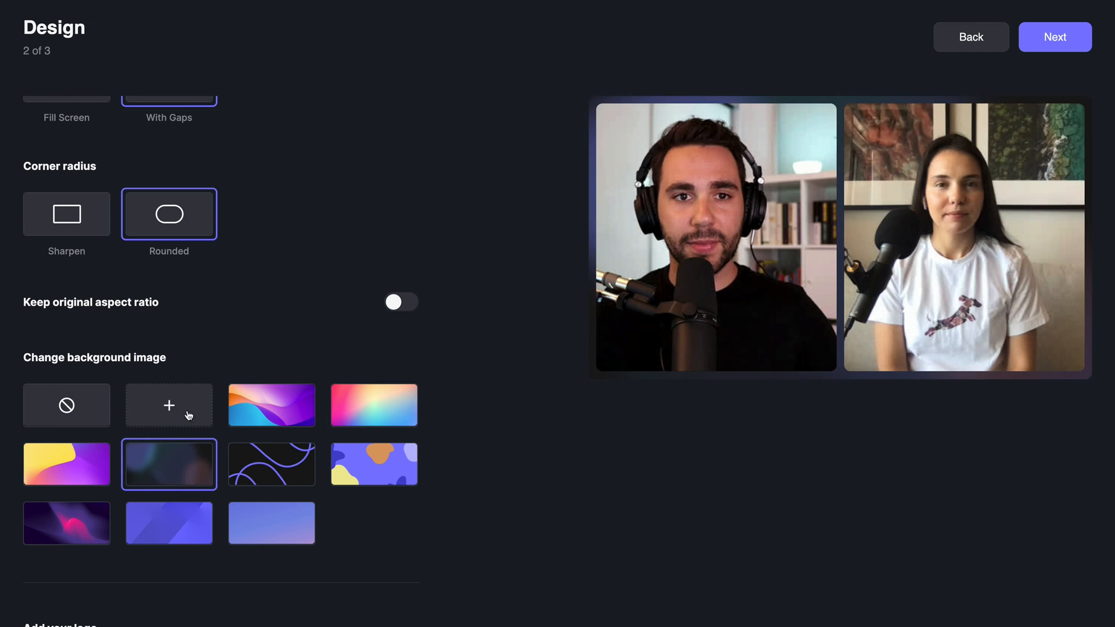
pyautogui.click(169, 405)
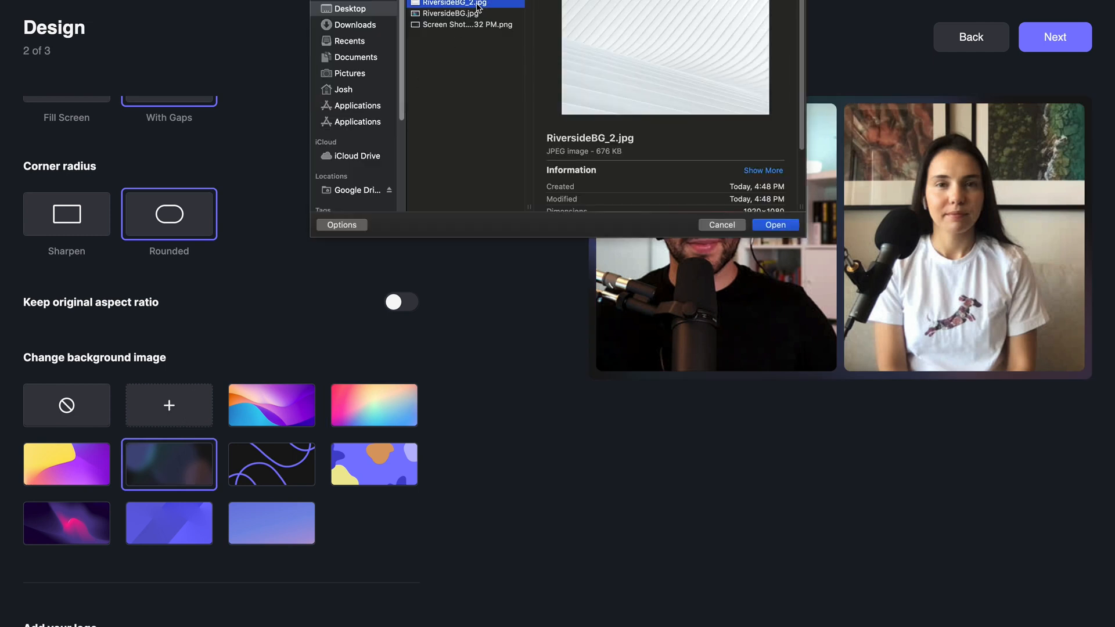
# Step: Add the Riverside logo file and shrink it into the left speaker's lower area
pyautogui.click(775, 225)
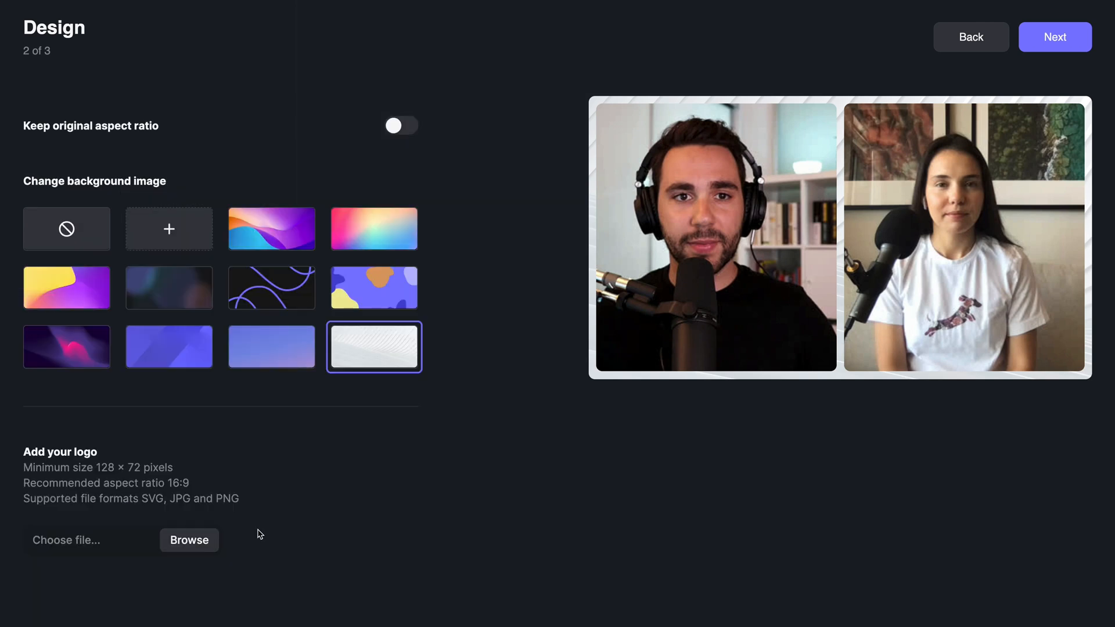
pyautogui.click(190, 540)
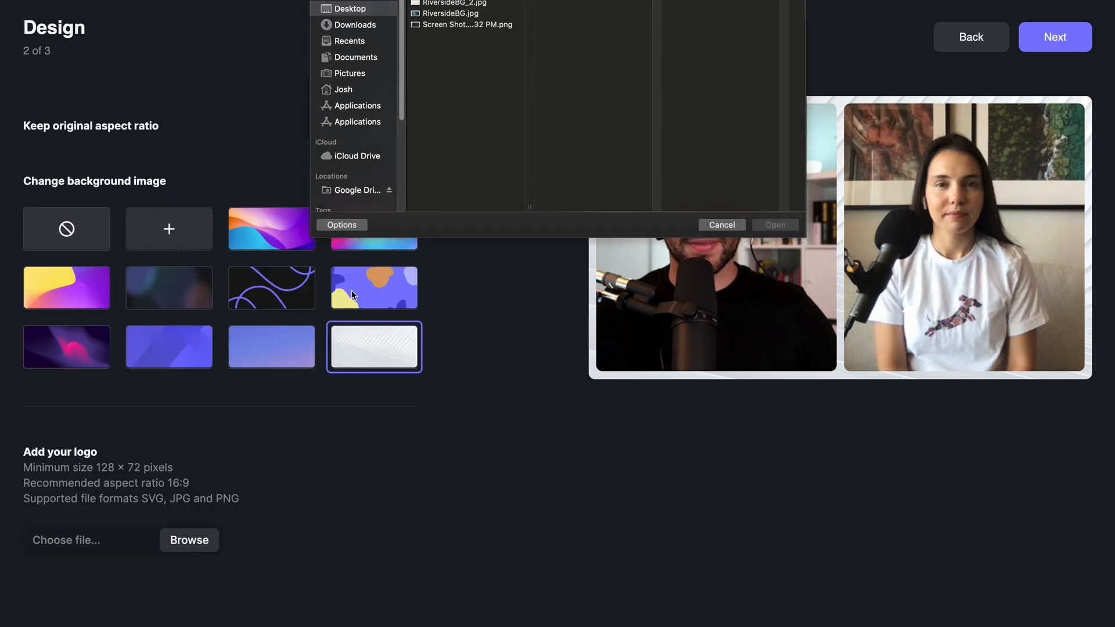
pyautogui.click(775, 225)
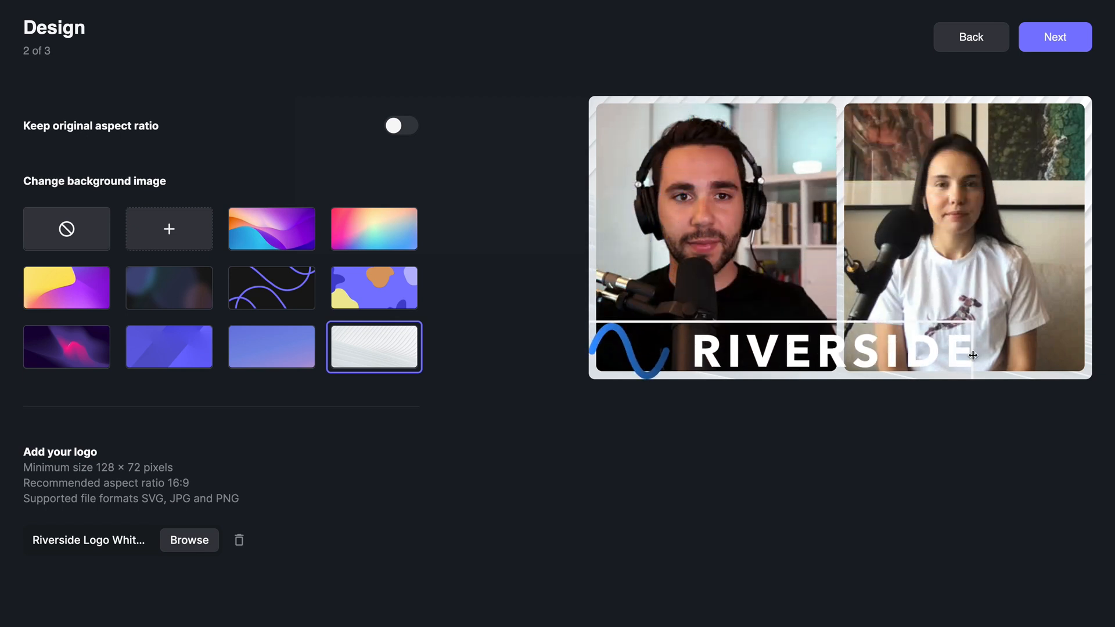
pyautogui.moveTo(972, 355); pyautogui.dragTo(770, 342)
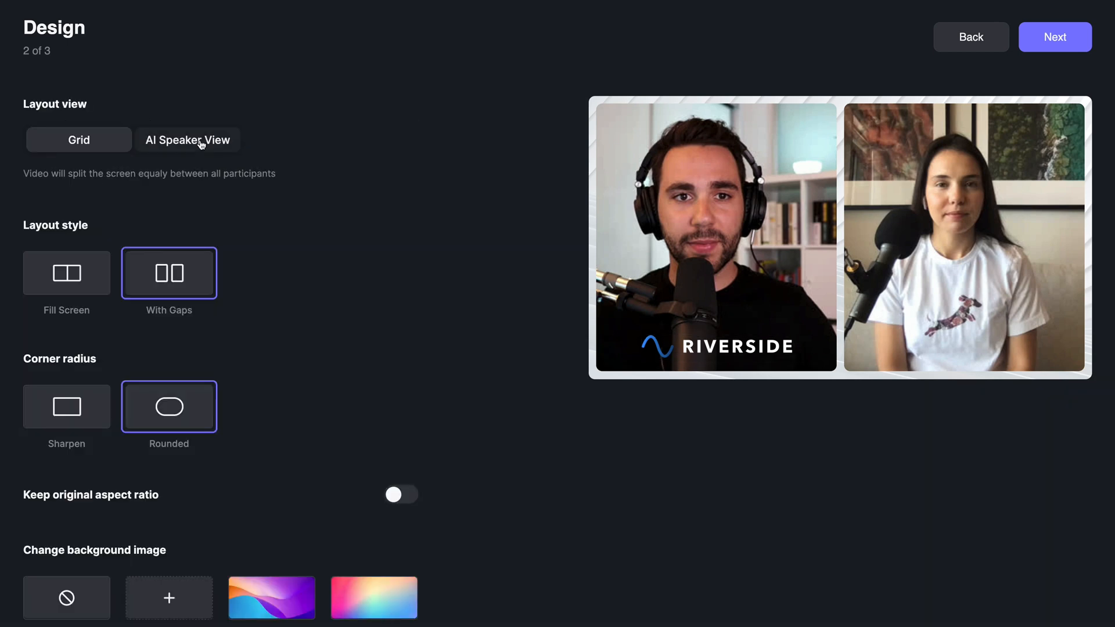
# Step: Enable AI Speaker View, try the Split layout, and settle on Shared with an inset speaker
pyautogui.click(187, 139)
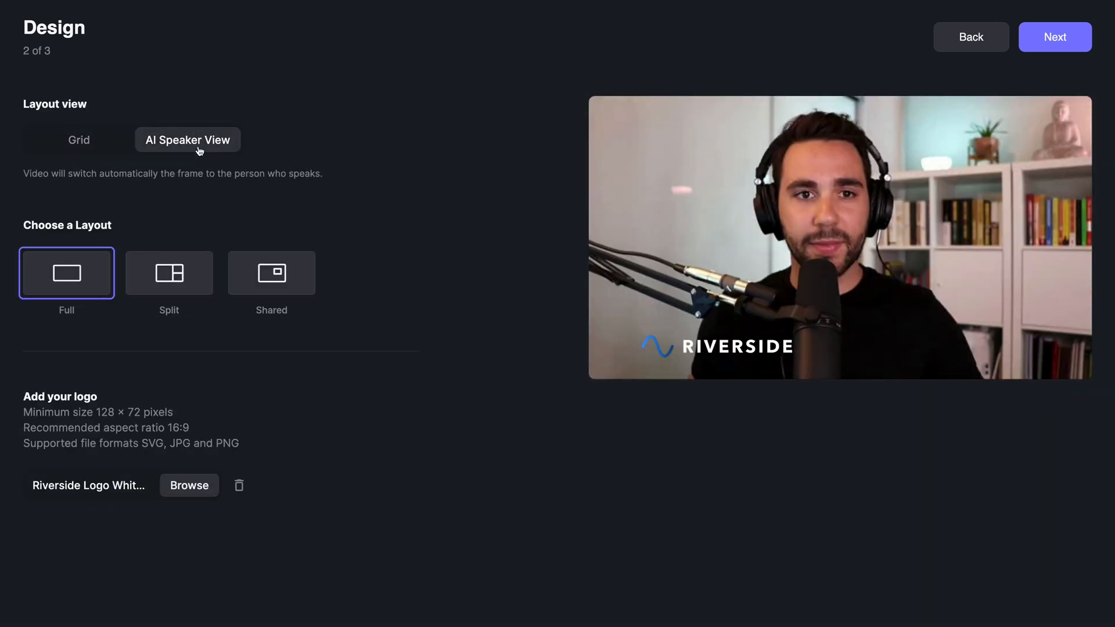
pyautogui.moveTo(192, 214)
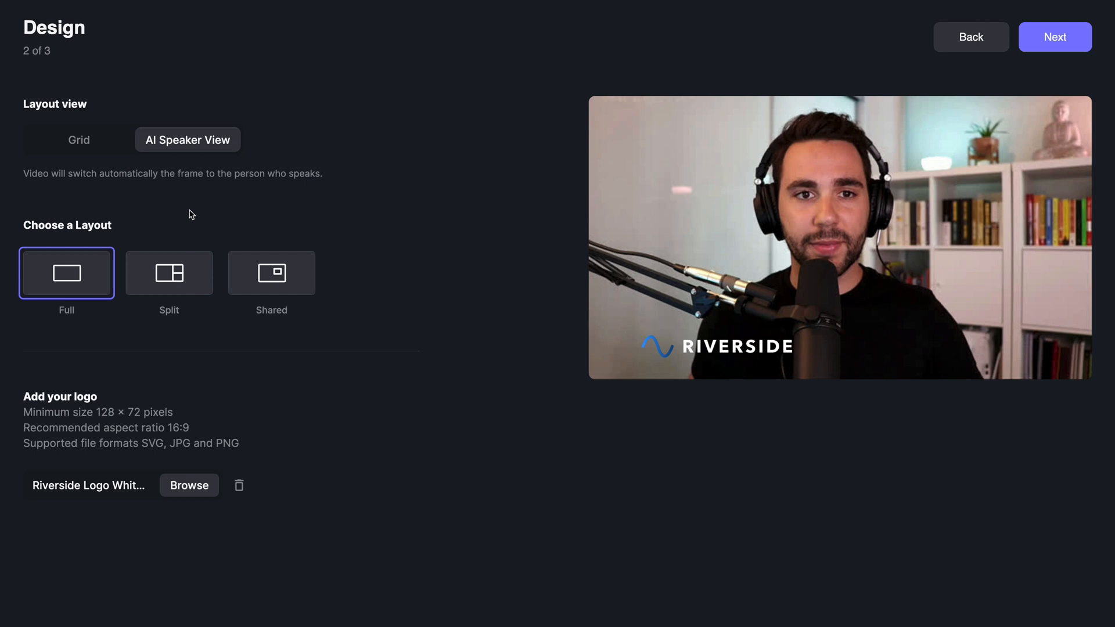
pyautogui.moveTo(109, 326)
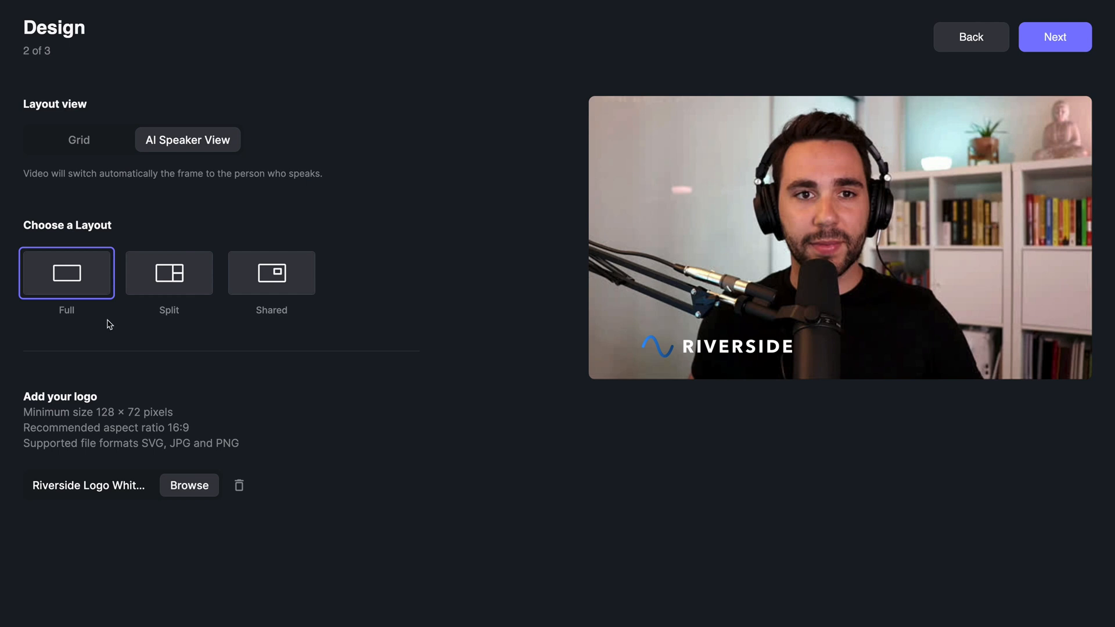
pyautogui.moveTo(100, 295)
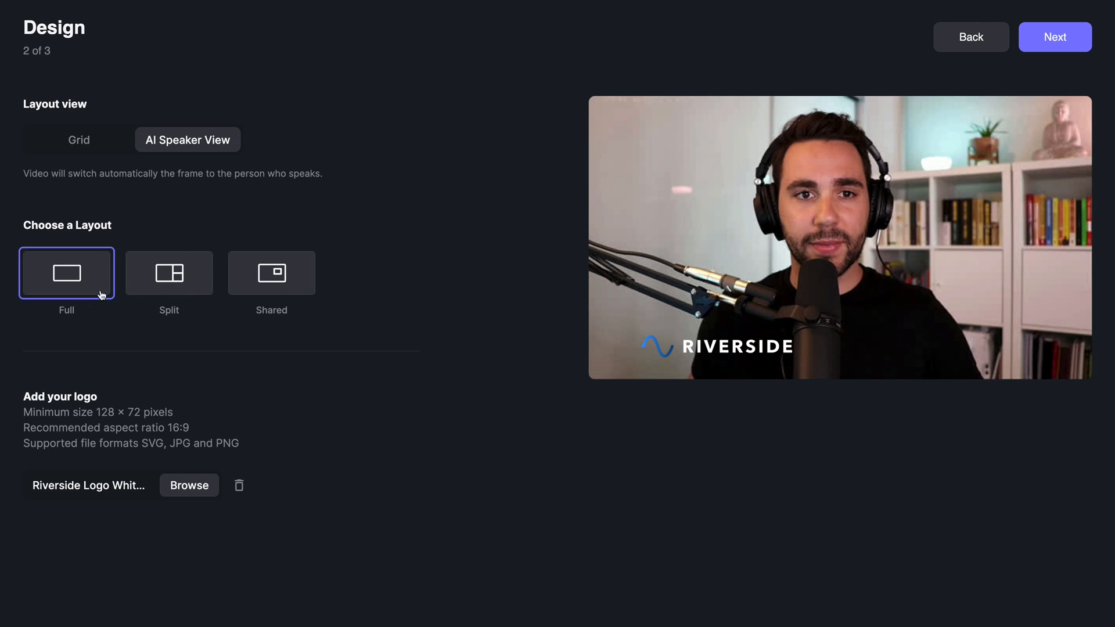
pyautogui.click(169, 272)
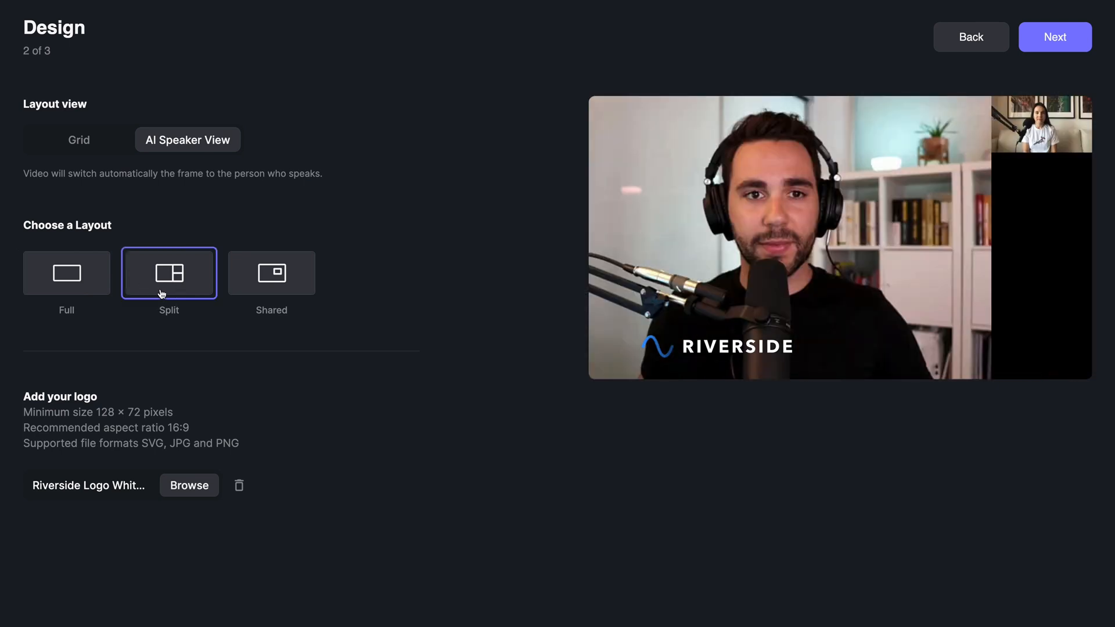
pyautogui.click(271, 273)
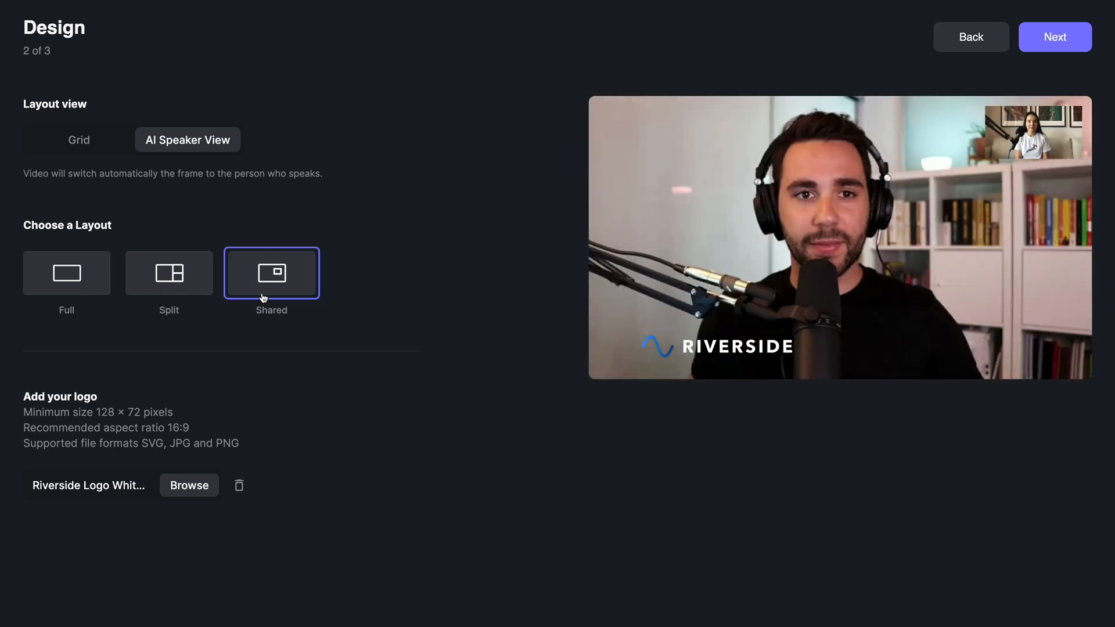
pyautogui.click(1054, 36)
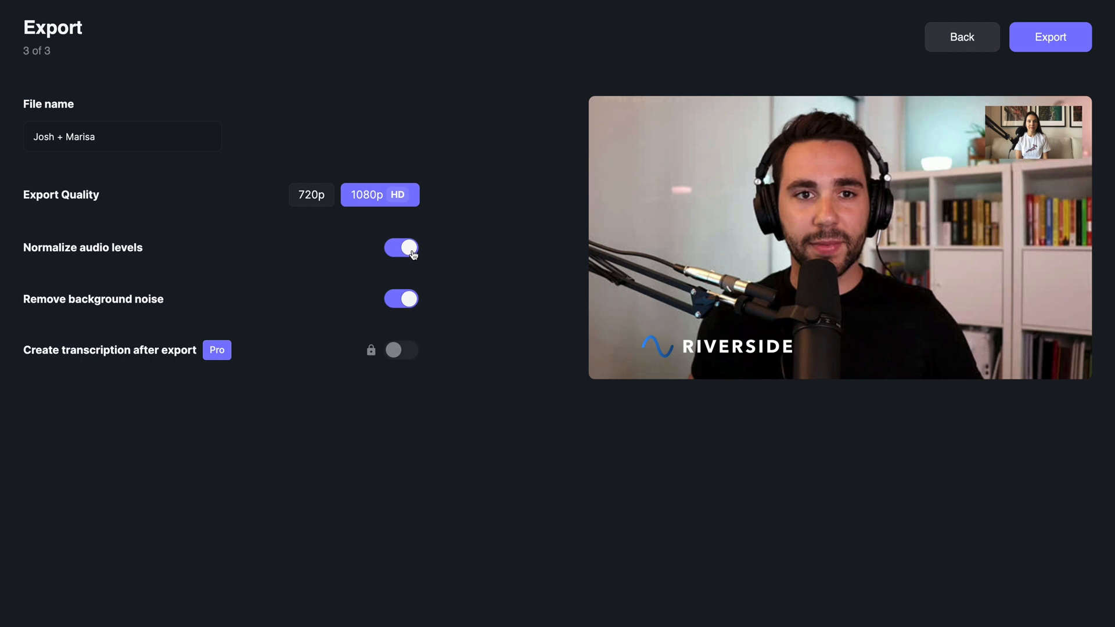
pyautogui.moveTo(417, 299)
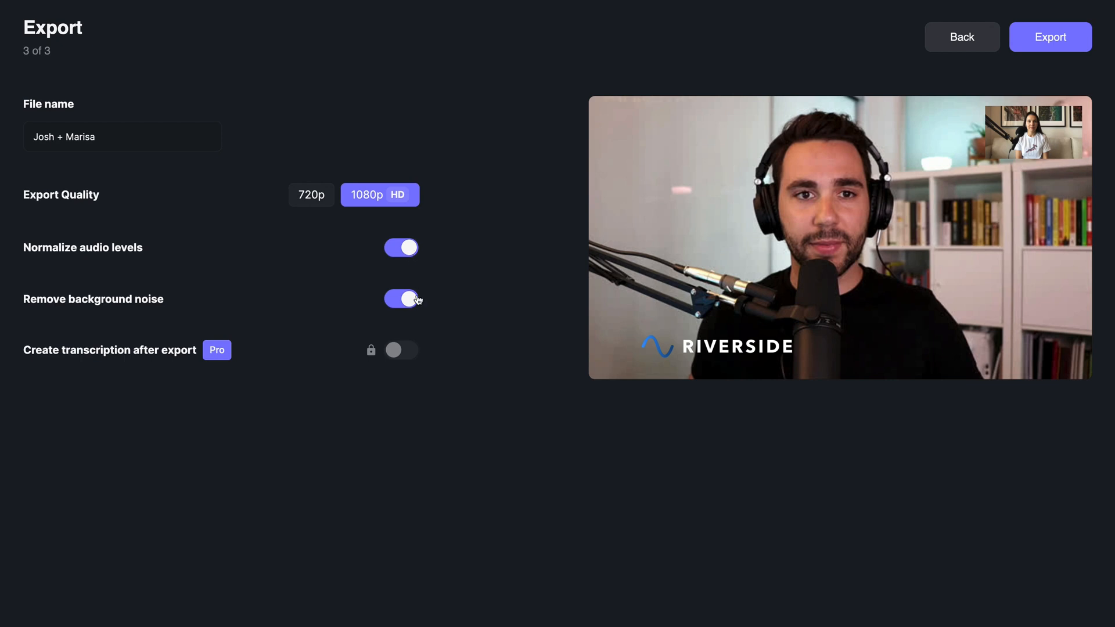
pyautogui.moveTo(414, 308)
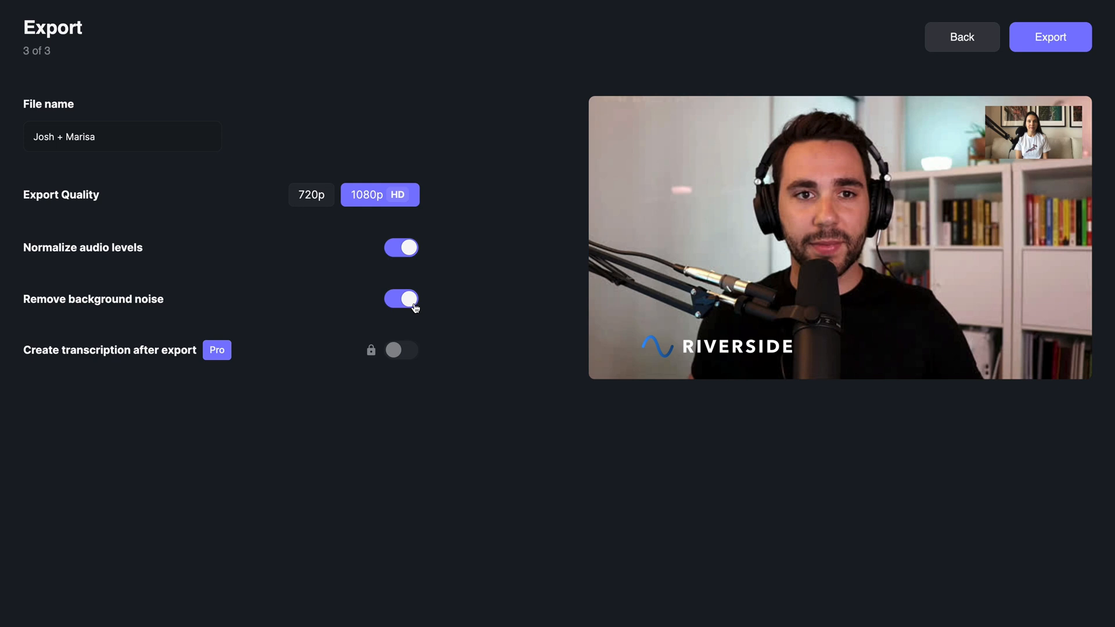
pyautogui.moveTo(401, 350)
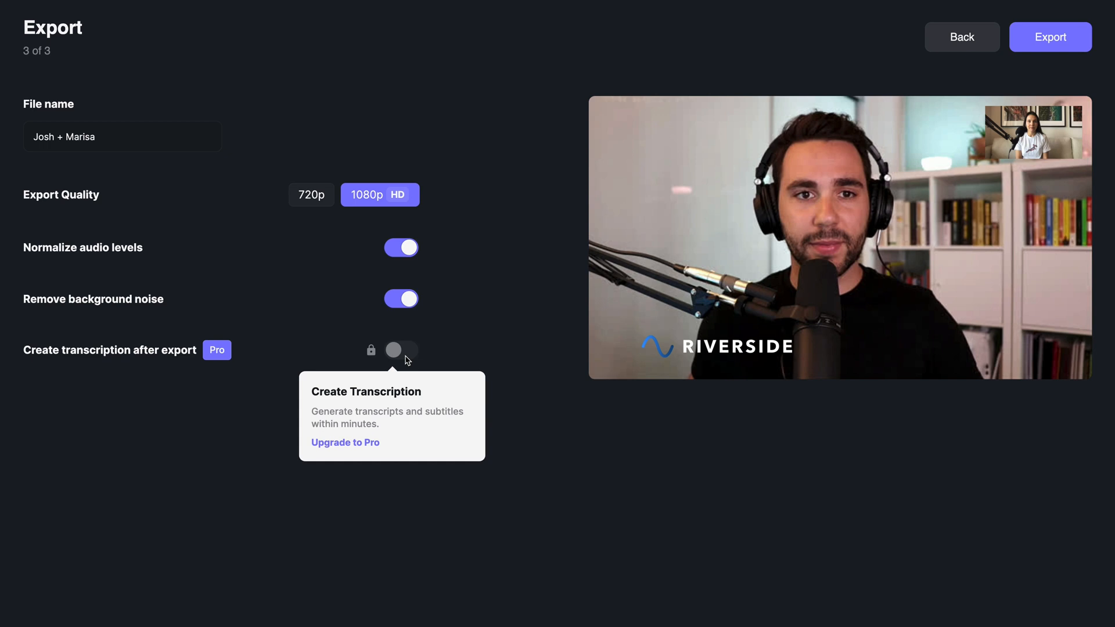
pyautogui.moveTo(693, 85)
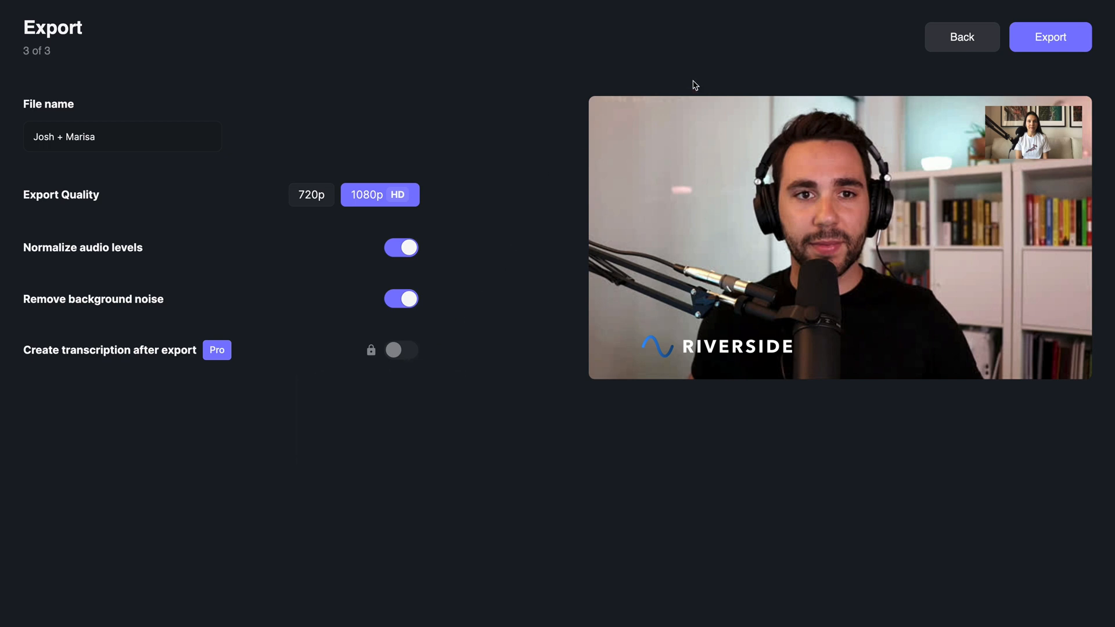
pyautogui.moveTo(1041, 50)
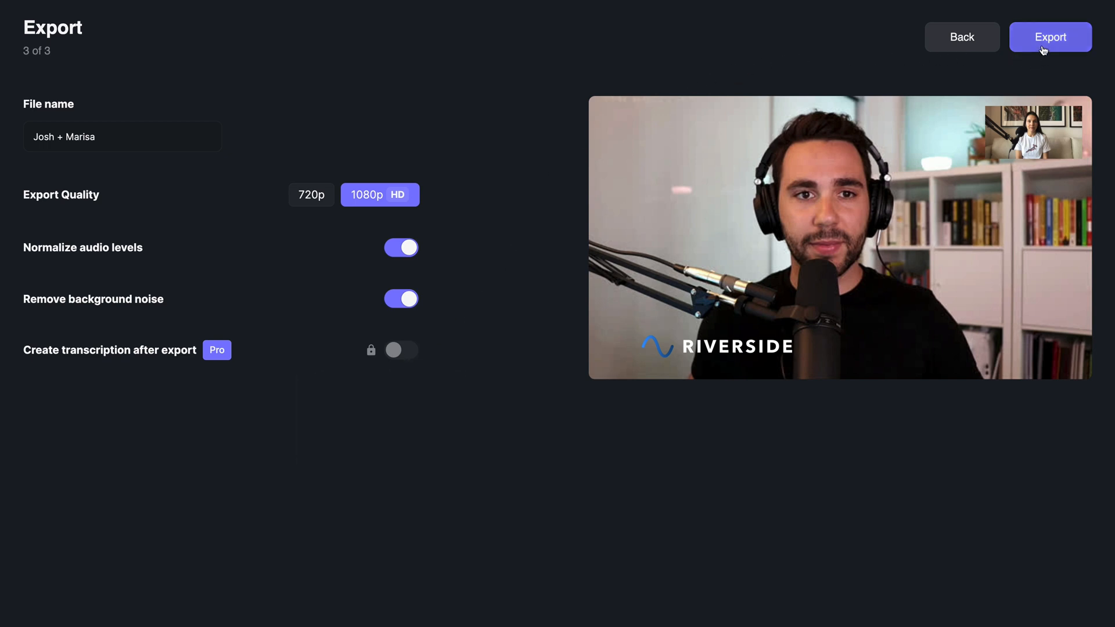
# Step: Export the video at 1080p with normalized audio and background noise removal
pyautogui.click(1050, 36)
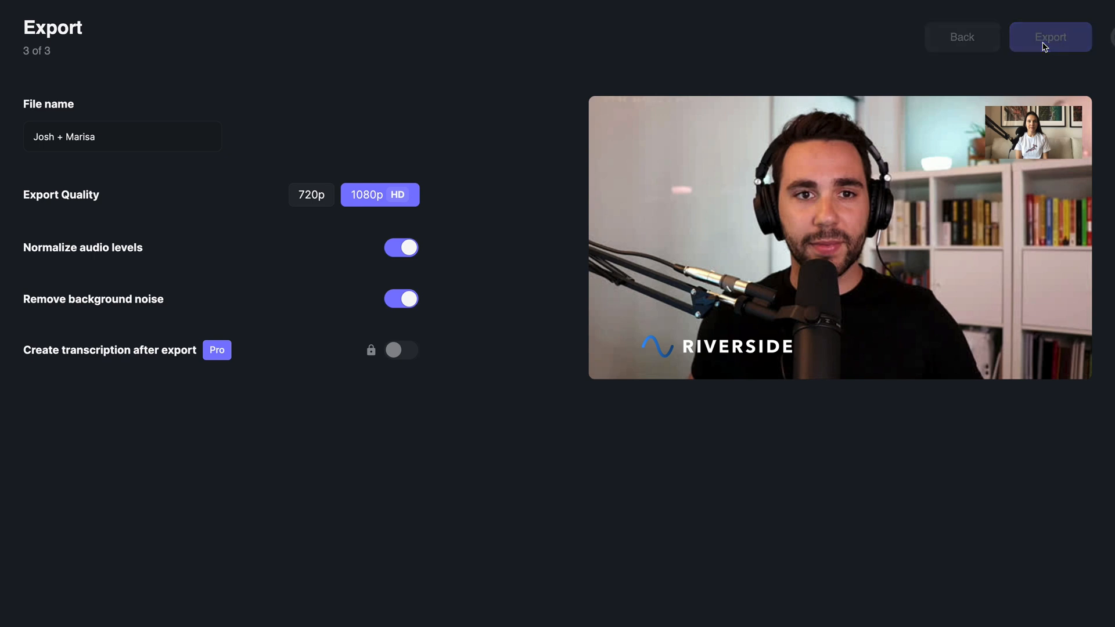
pyautogui.click(1050, 36)
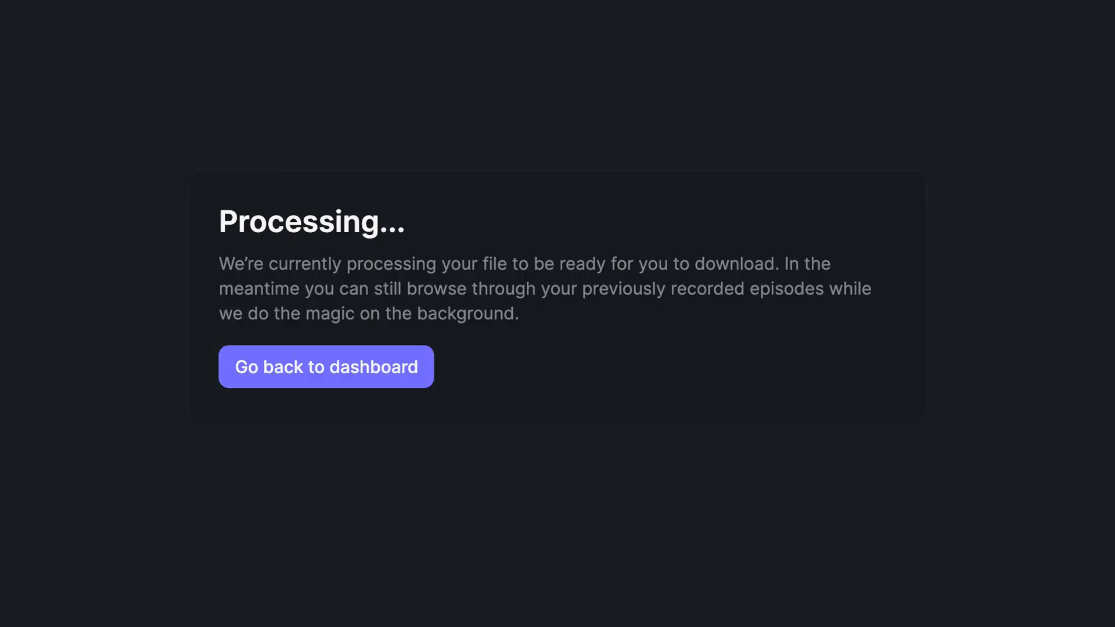
# Step: Go back to the dashboard while the Josh + Marisa 1080p project keeps processing
pyautogui.click(325, 366)
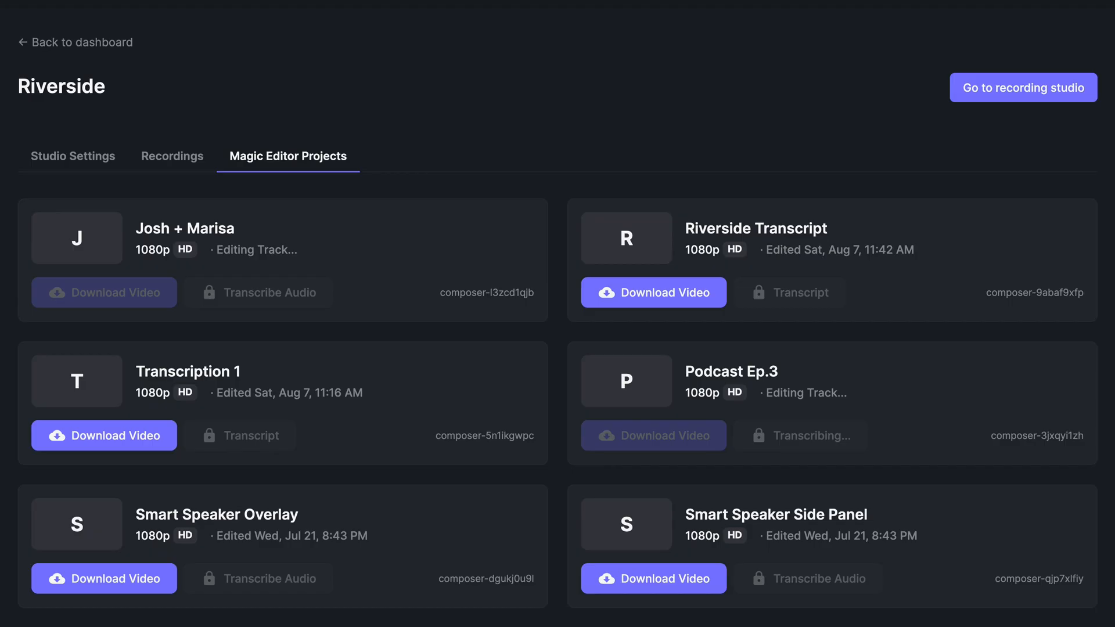